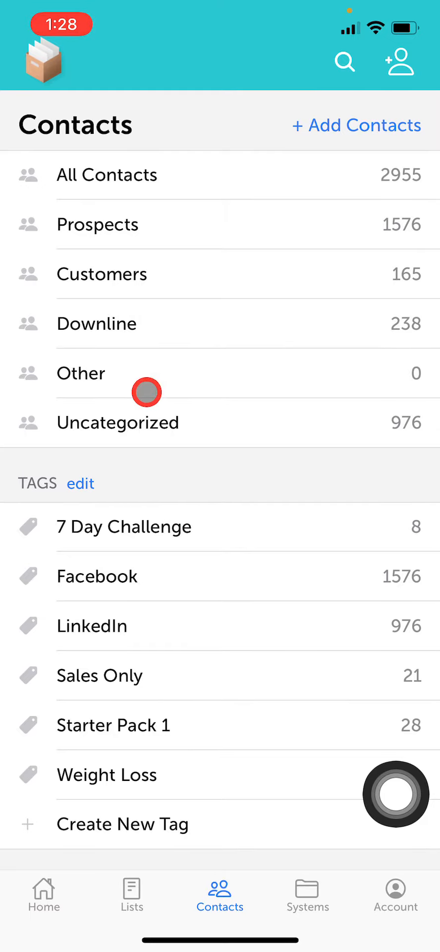
pyautogui.moveTo(172, 825)
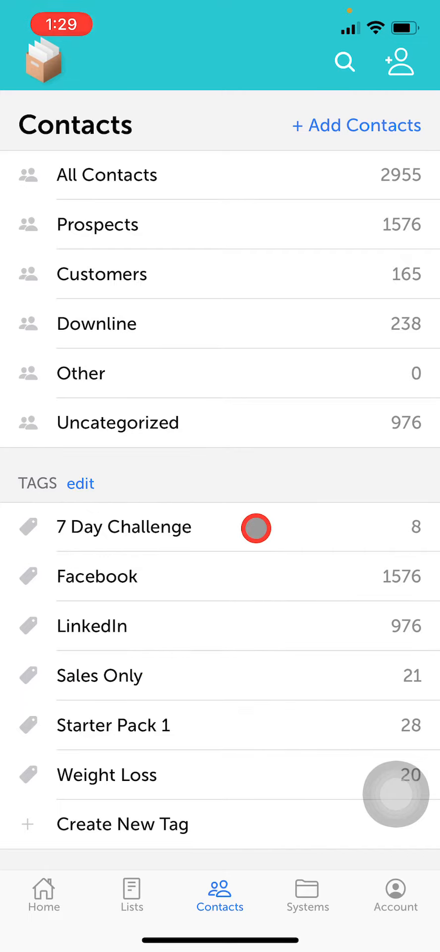
pyautogui.moveTo(240, 780)
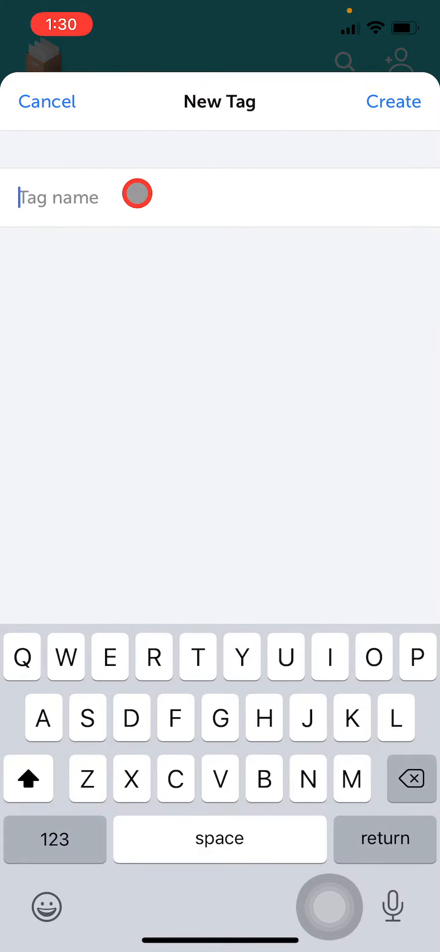
# Name a new contact tag 'New Tag' and create it.
pyautogui.write('New Tag')
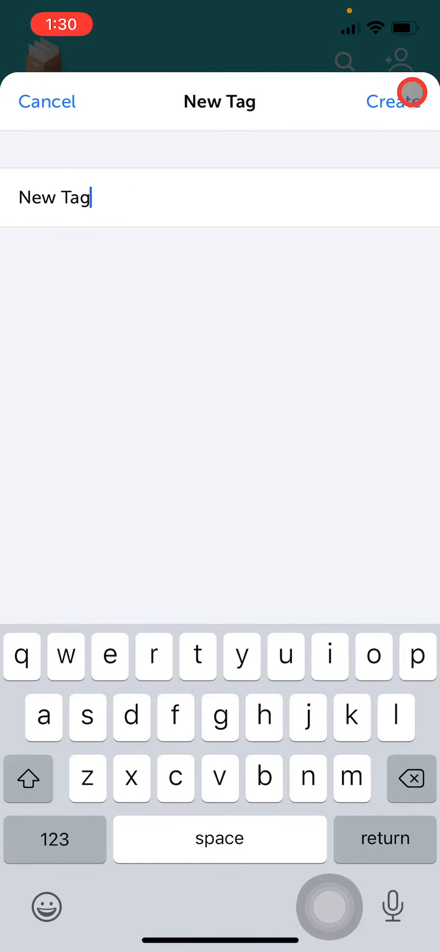
pyautogui.click(393, 101)
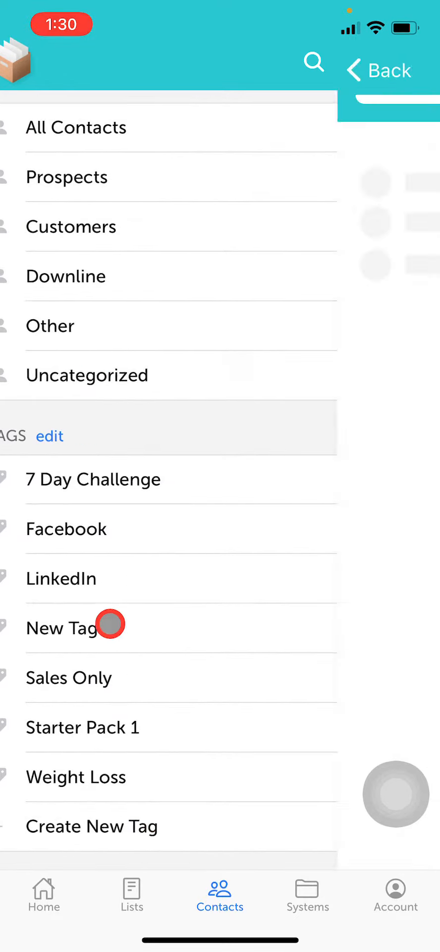
# Search for contact 'Sara' to add her to New Tag.
pyautogui.click(63, 627)
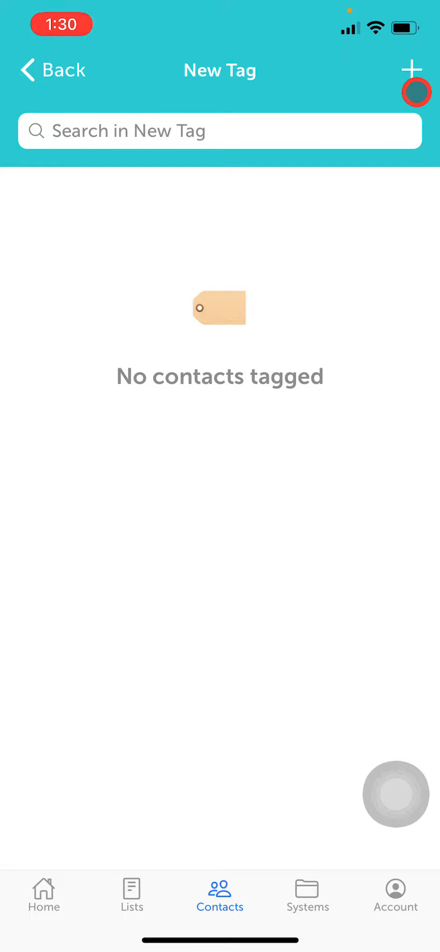
pyautogui.click(408, 66)
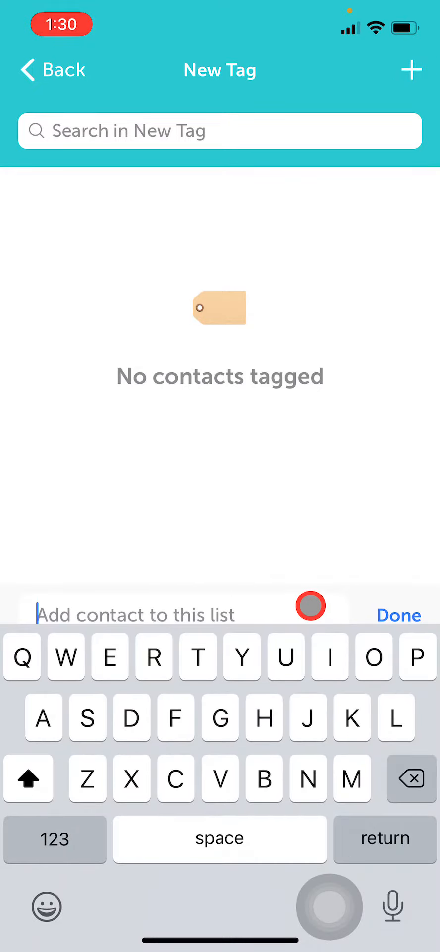
pyautogui.write('Sara')
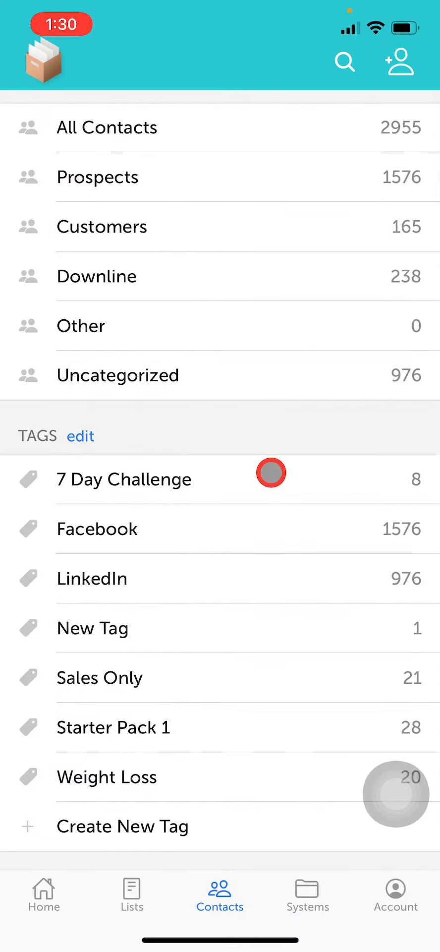
pyautogui.click(107, 128)
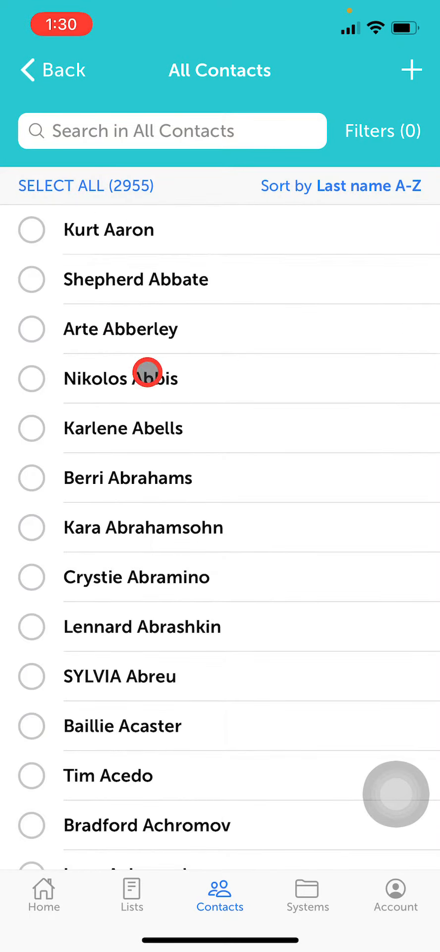
pyautogui.click(124, 428)
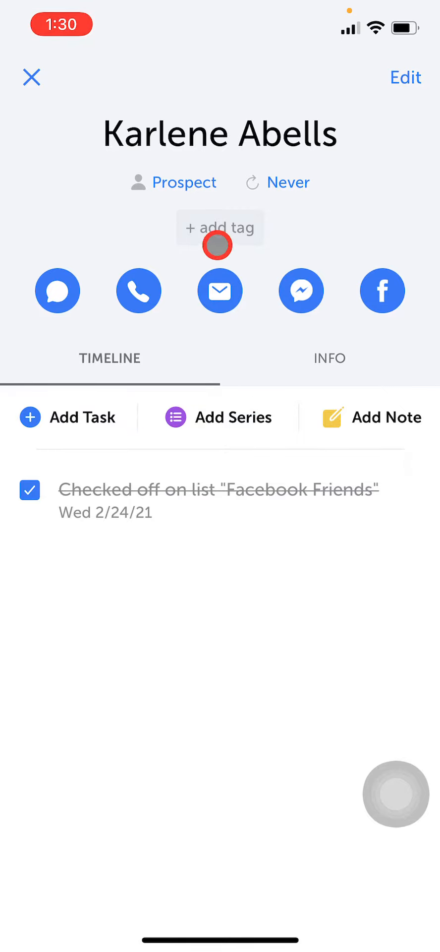
pyautogui.click(219, 228)
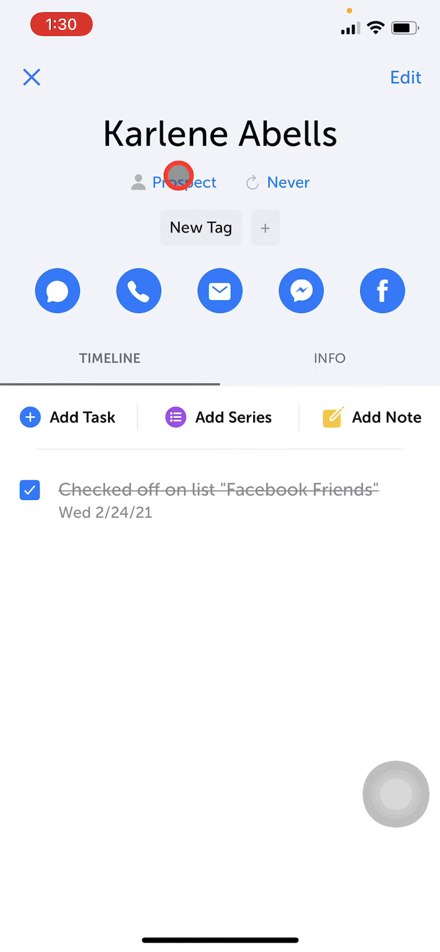
pyautogui.click(30, 78)
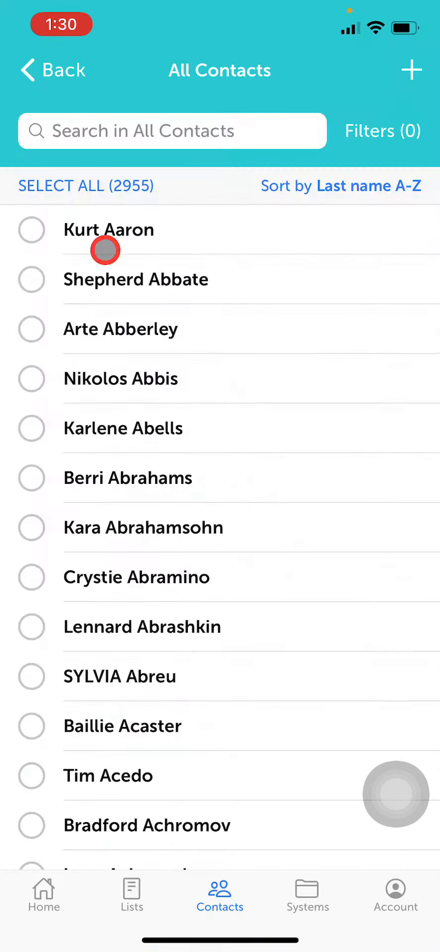